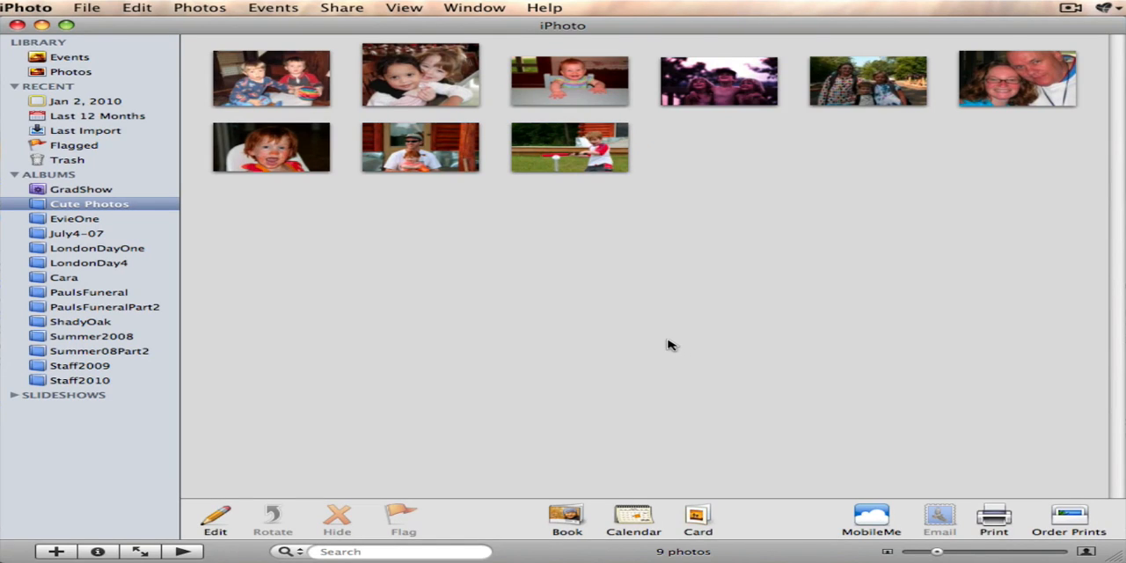
mouse_move(697, 265)
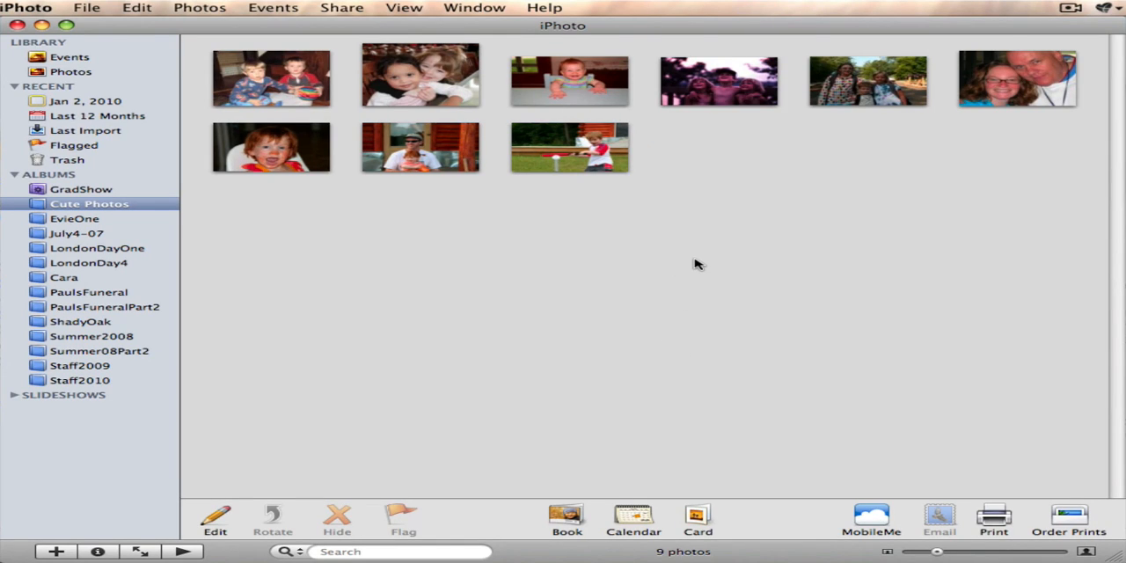
mouse_move(654, 253)
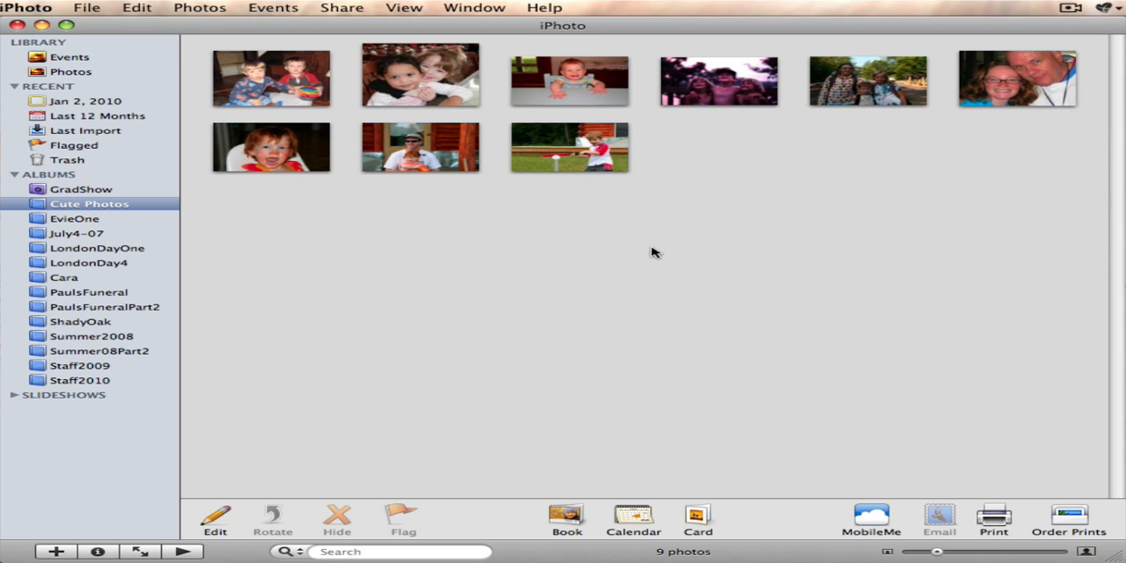
mouse_move(622, 225)
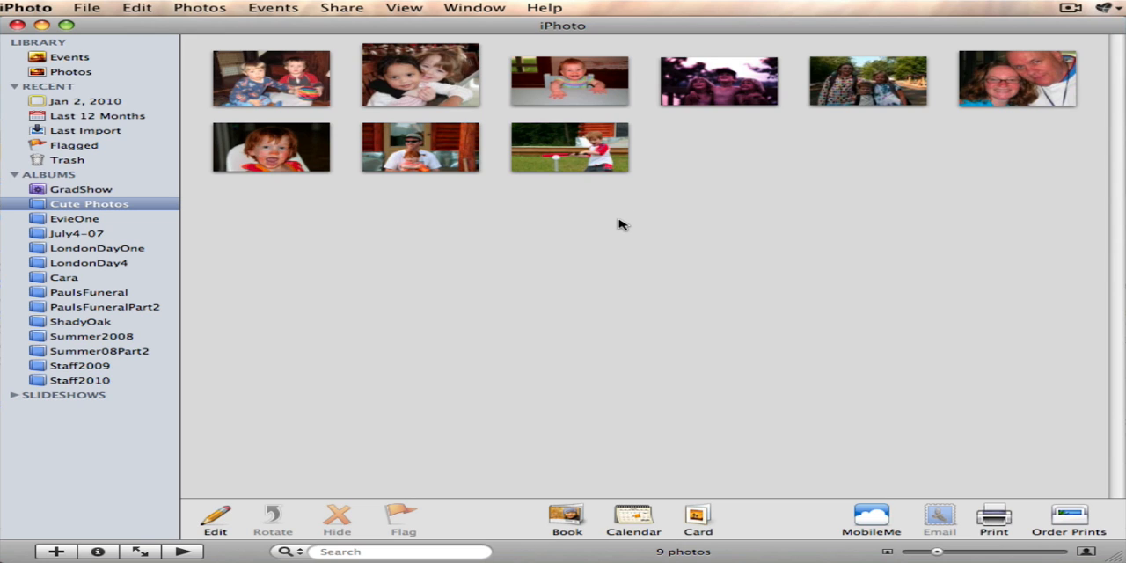
mouse_move(610, 221)
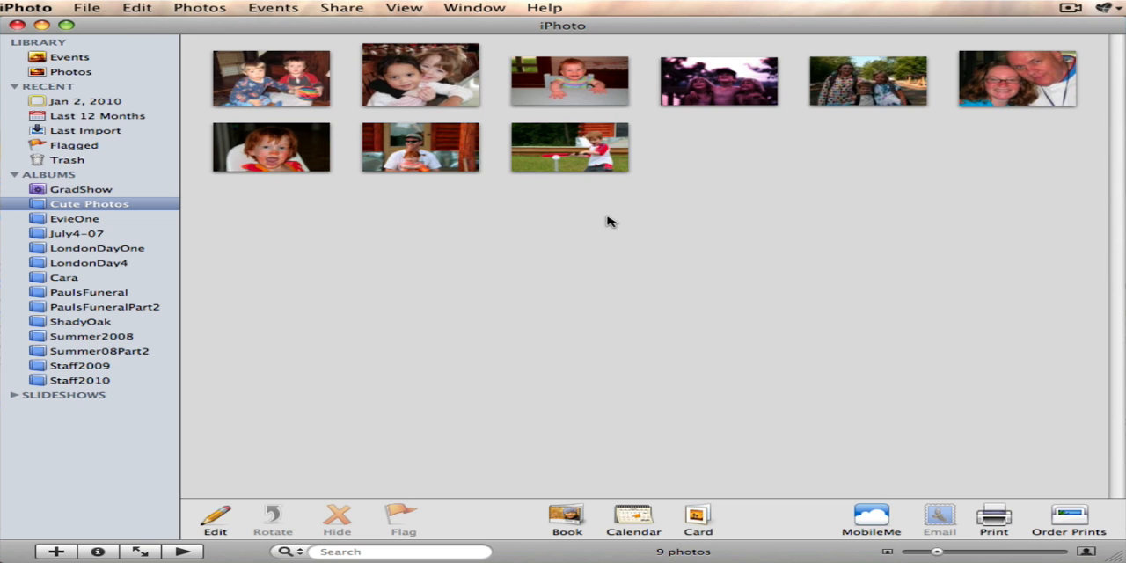
mouse_move(670, 245)
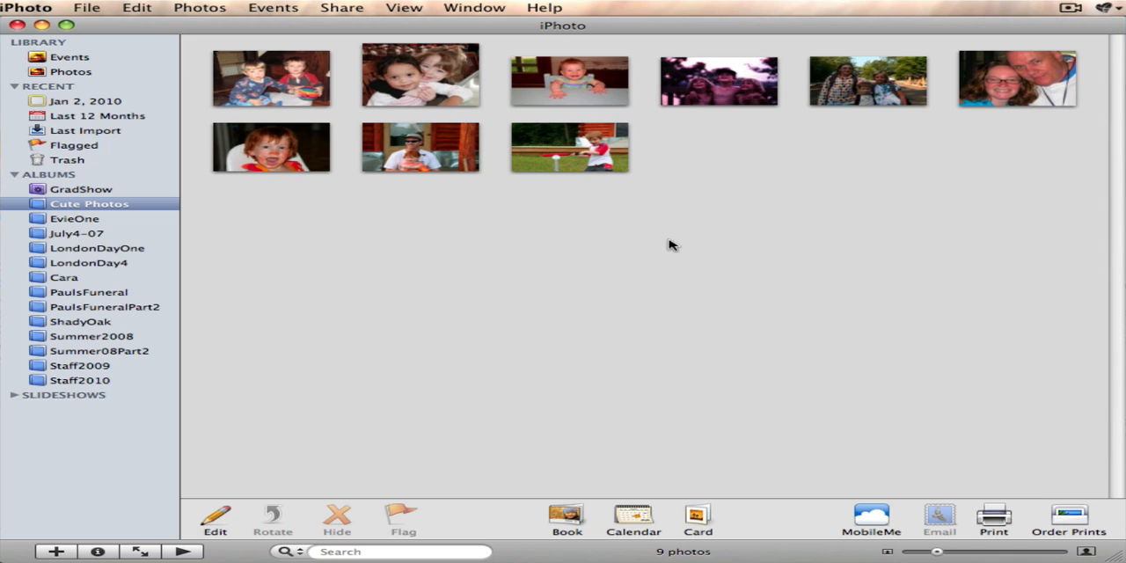
mouse_move(590, 233)
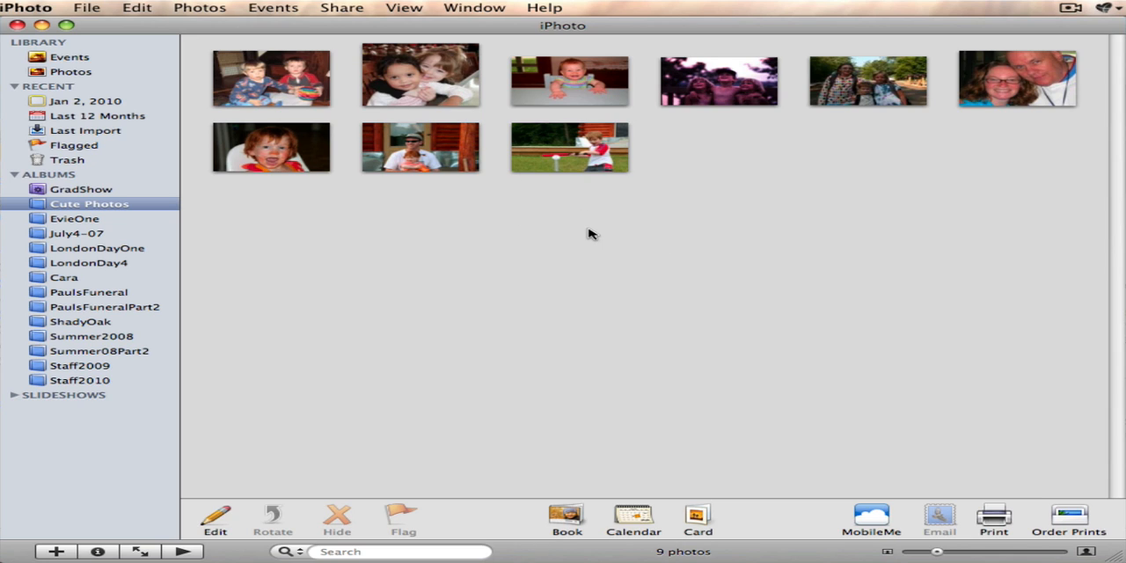
mouse_move(520, 244)
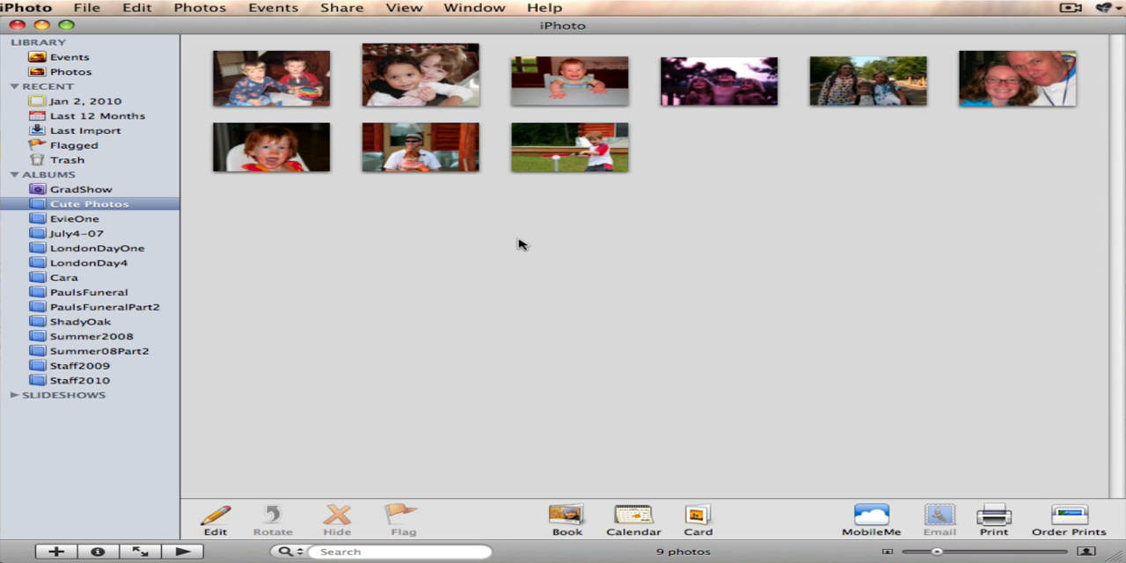
mouse_move(539, 235)
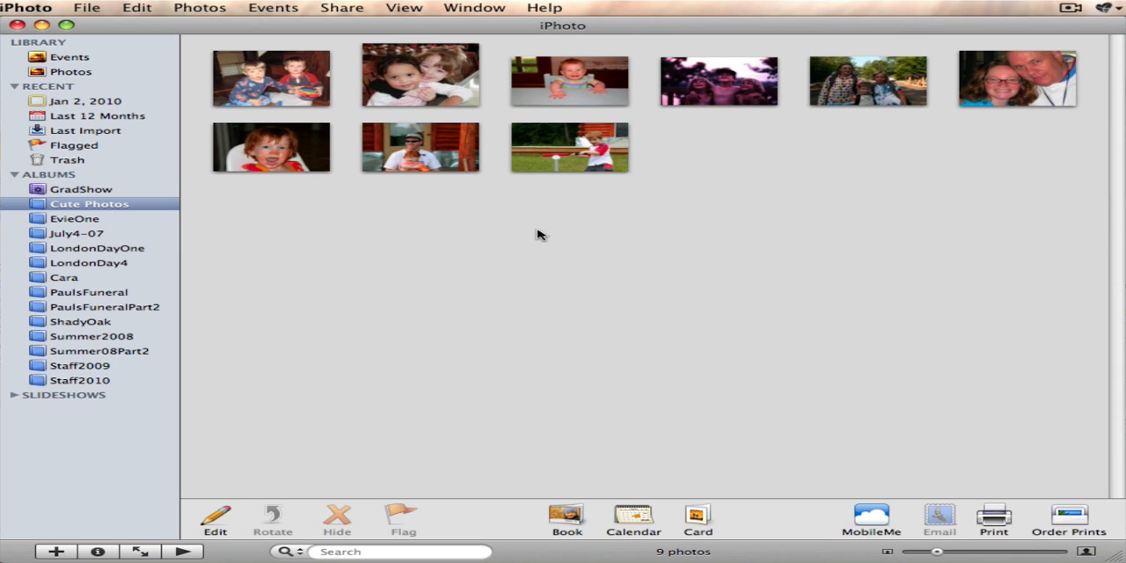
mouse_move(114, 209)
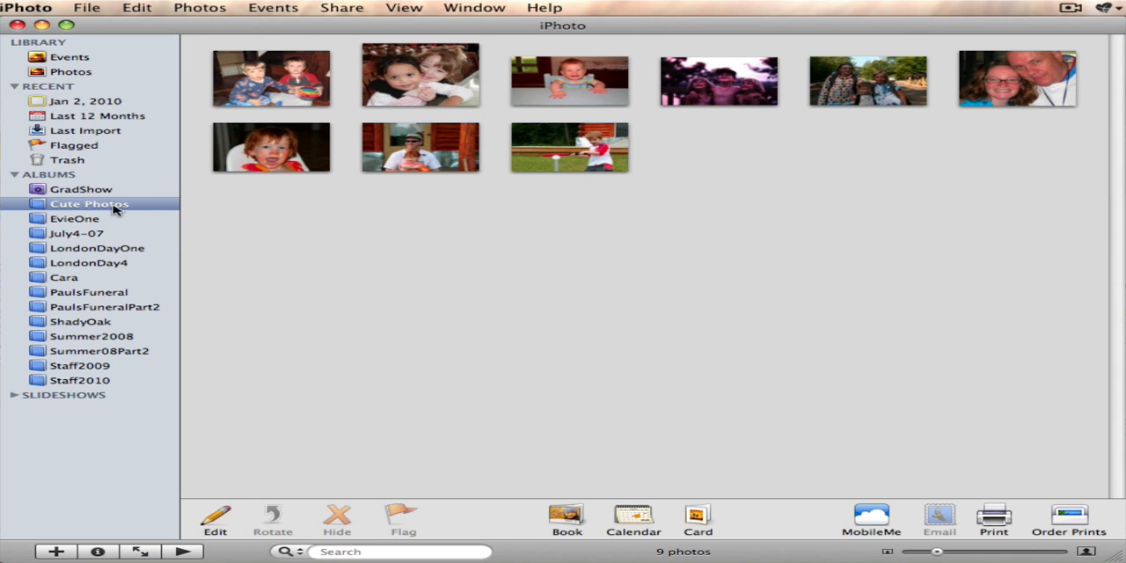
mouse_move(88, 203)
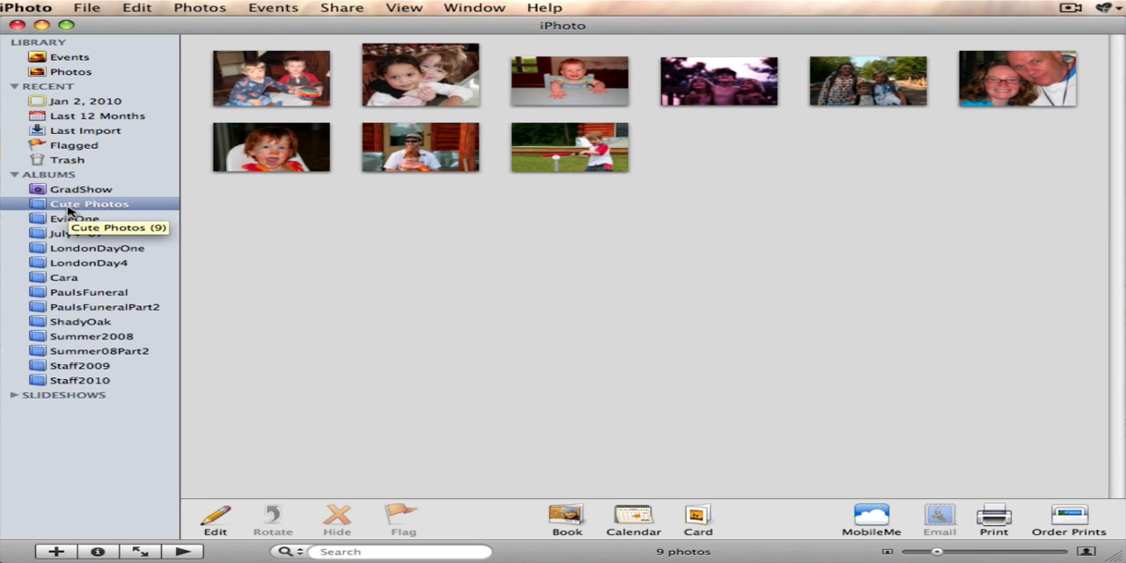
mouse_move(57, 216)
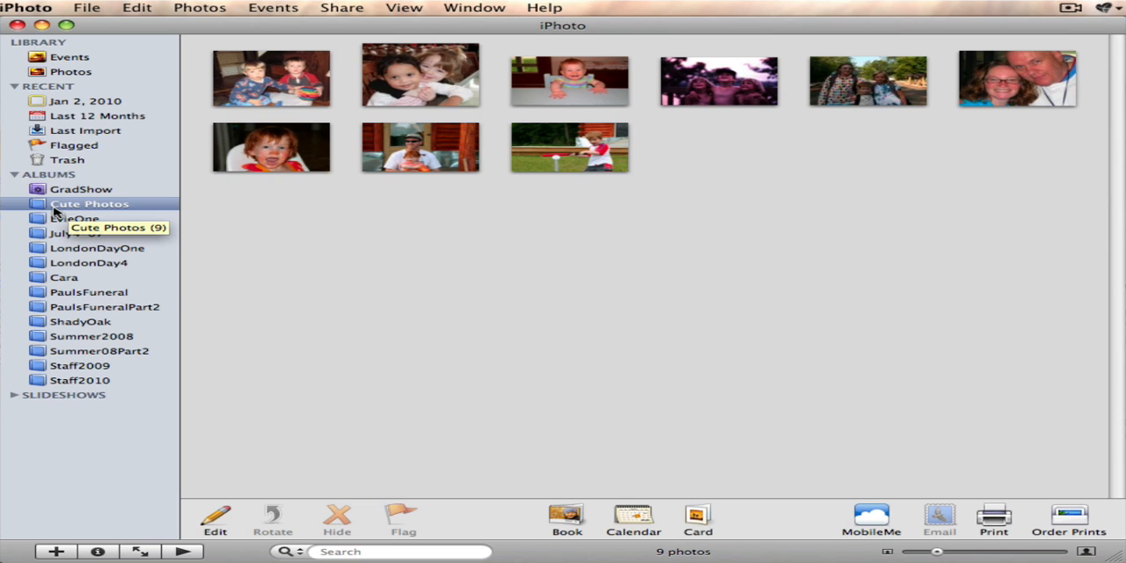
mouse_move(343, 69)
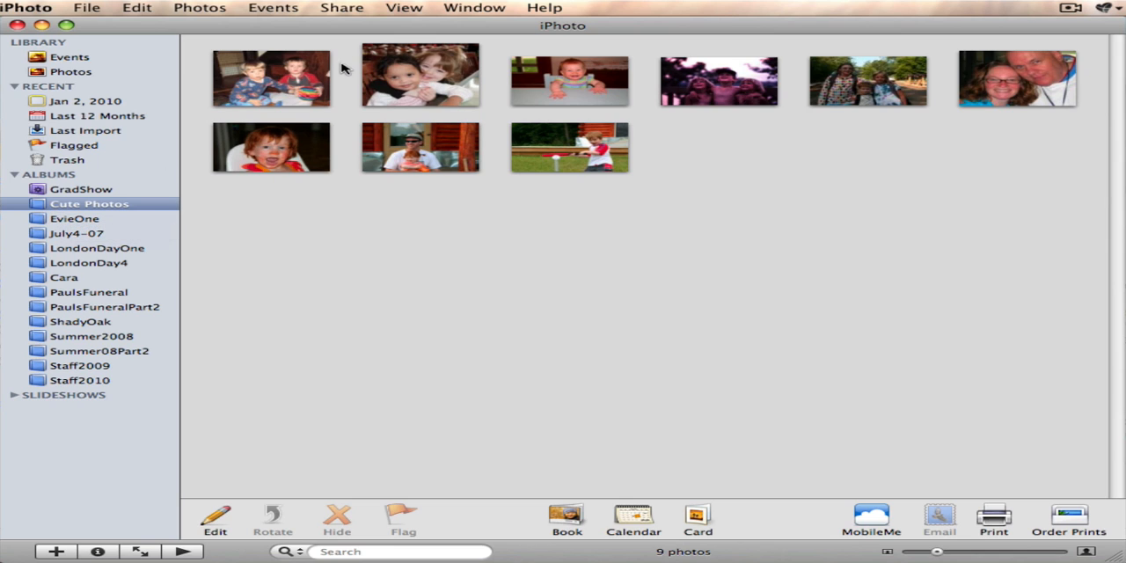
mouse_move(299, 173)
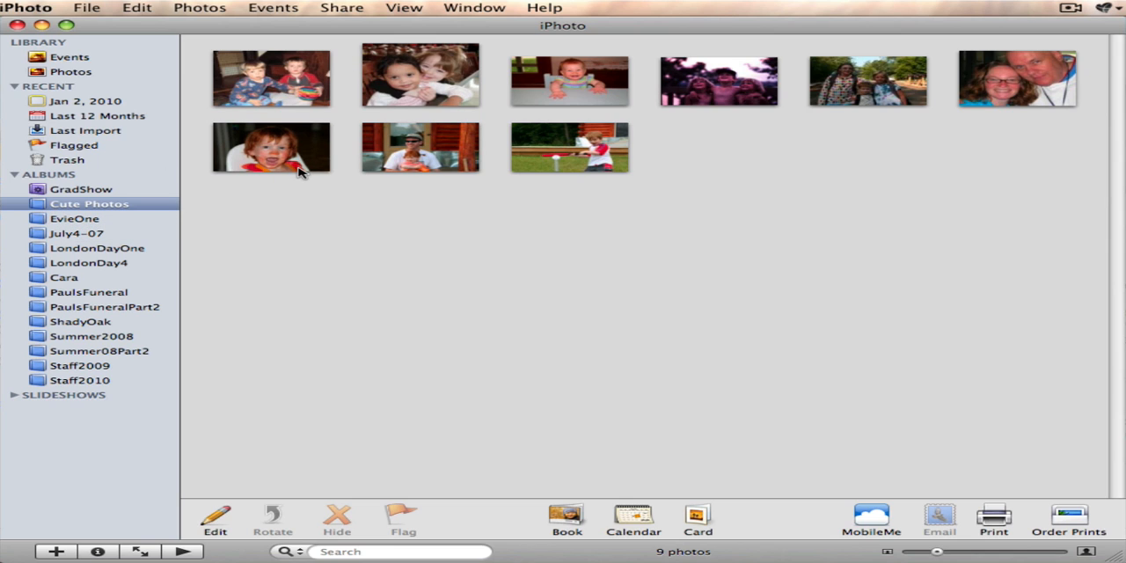
mouse_move(314, 130)
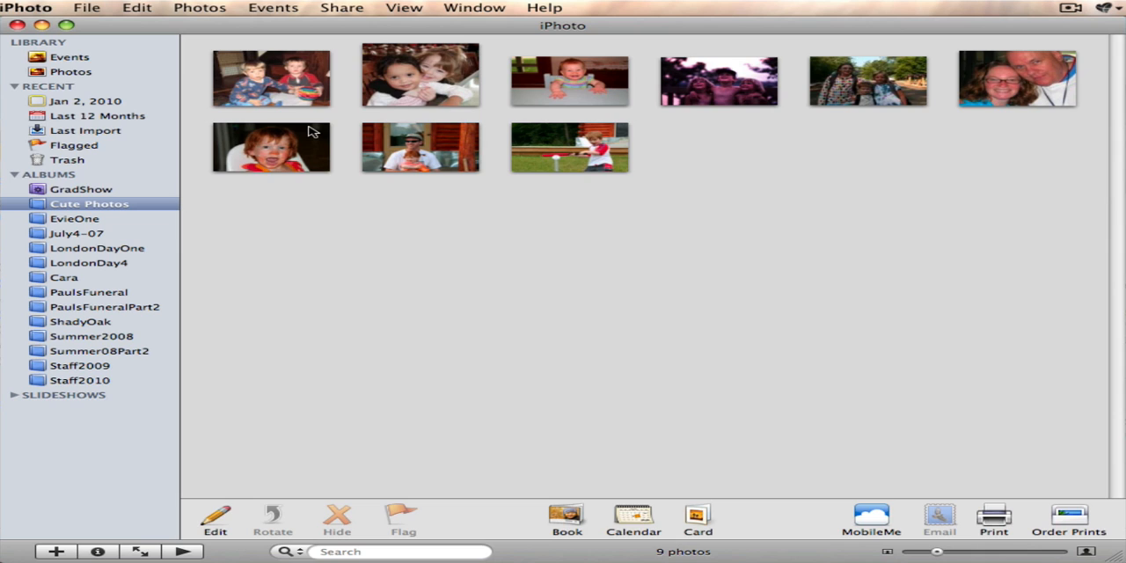
mouse_move(304, 99)
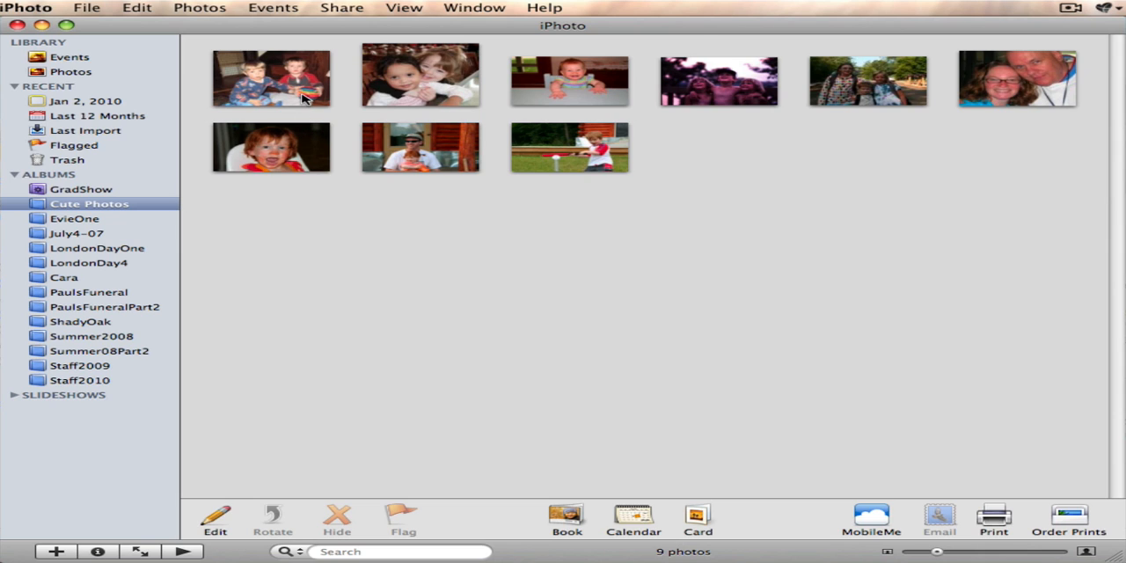
mouse_move(333, 93)
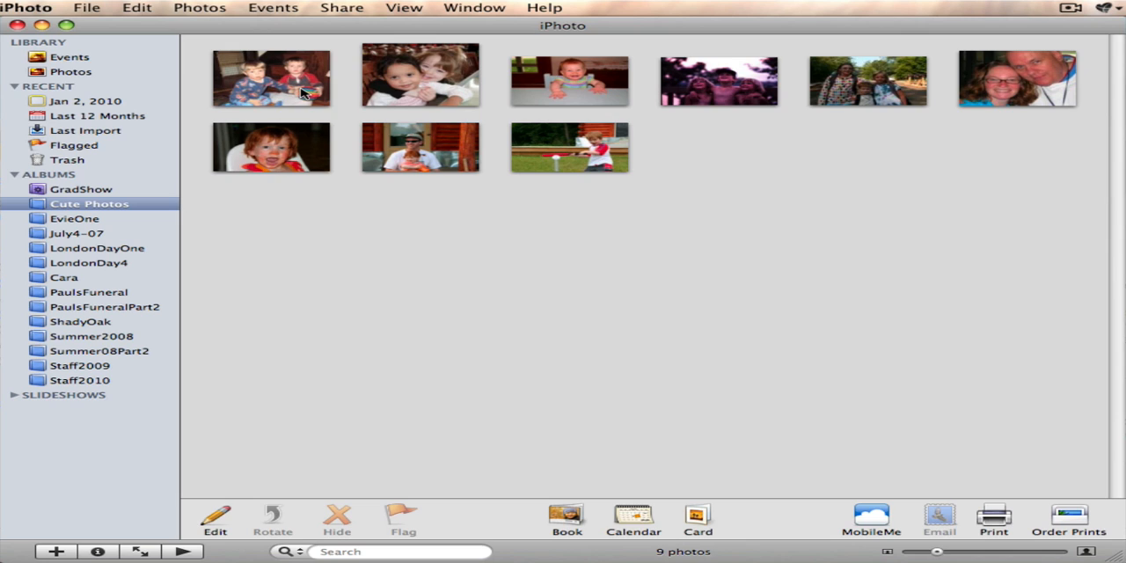
- Select the first photo, then all nine photos in Cute Photos with Command-A
click(270, 78)
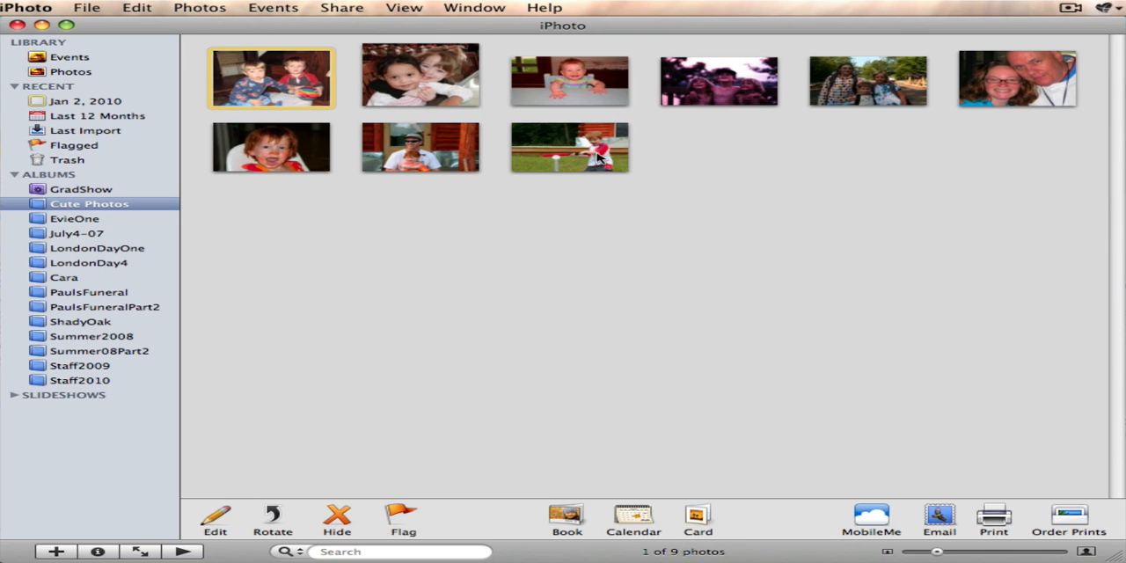
mouse_move(591, 151)
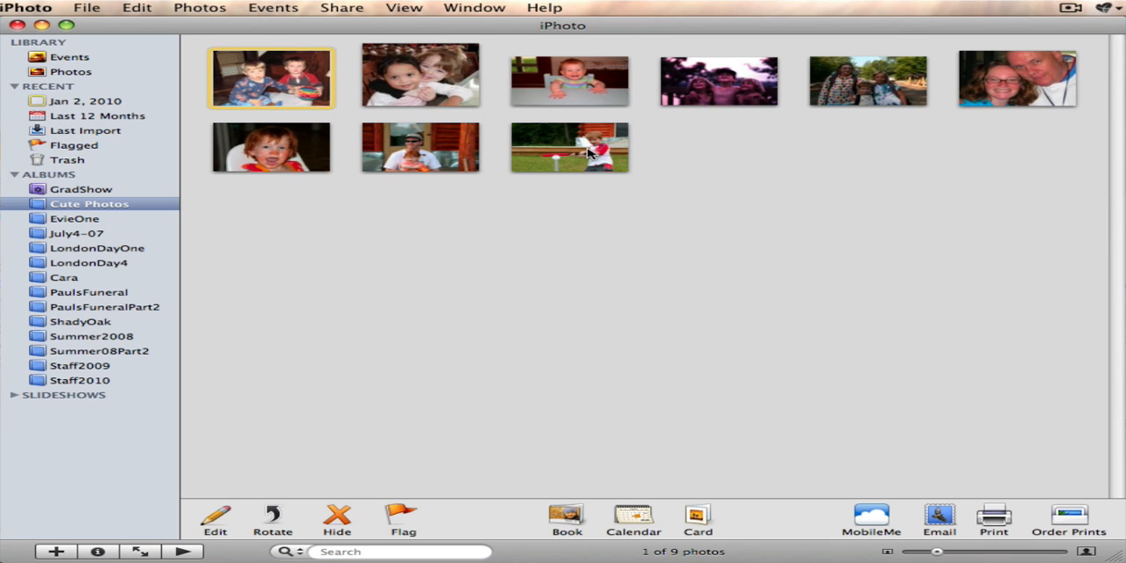
key(cmd+a)
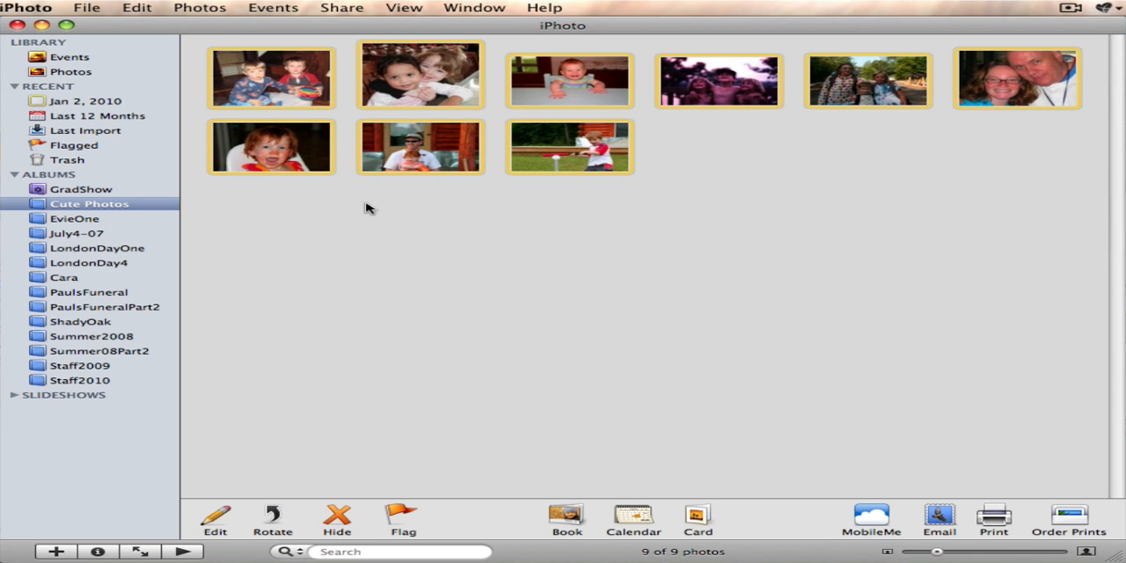
mouse_move(87, 8)
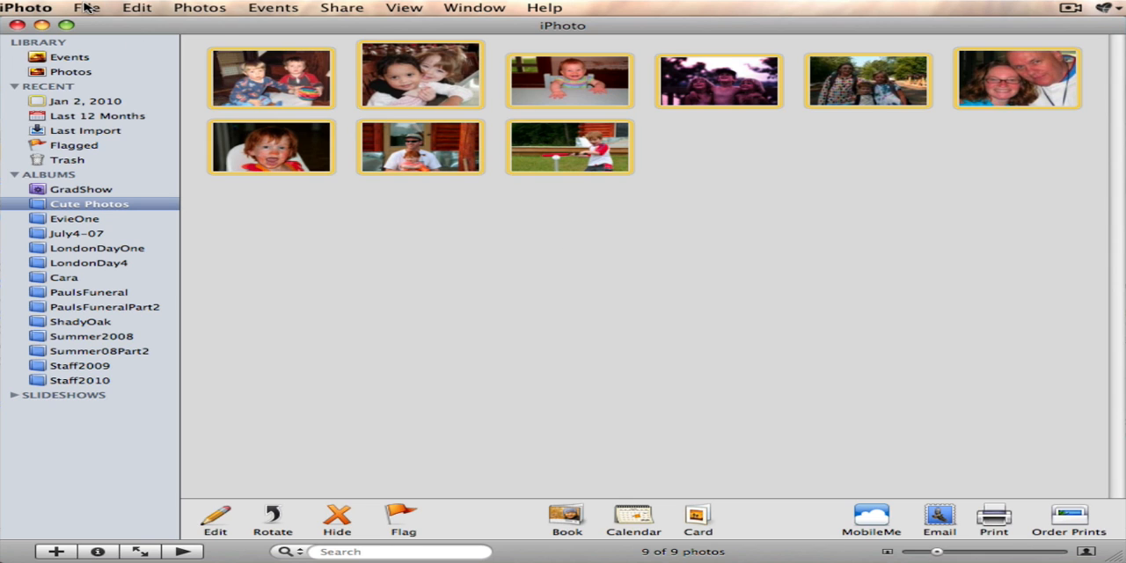
- Open Export for the nine photos and start the Picasa Web Albums Google sign-in
click(87, 8)
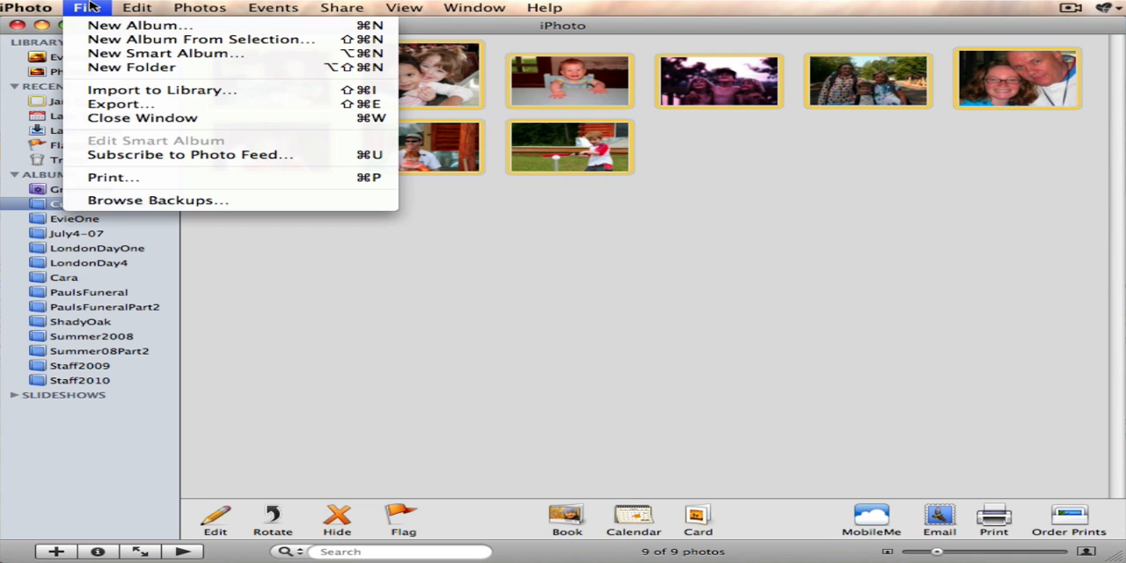
mouse_move(121, 104)
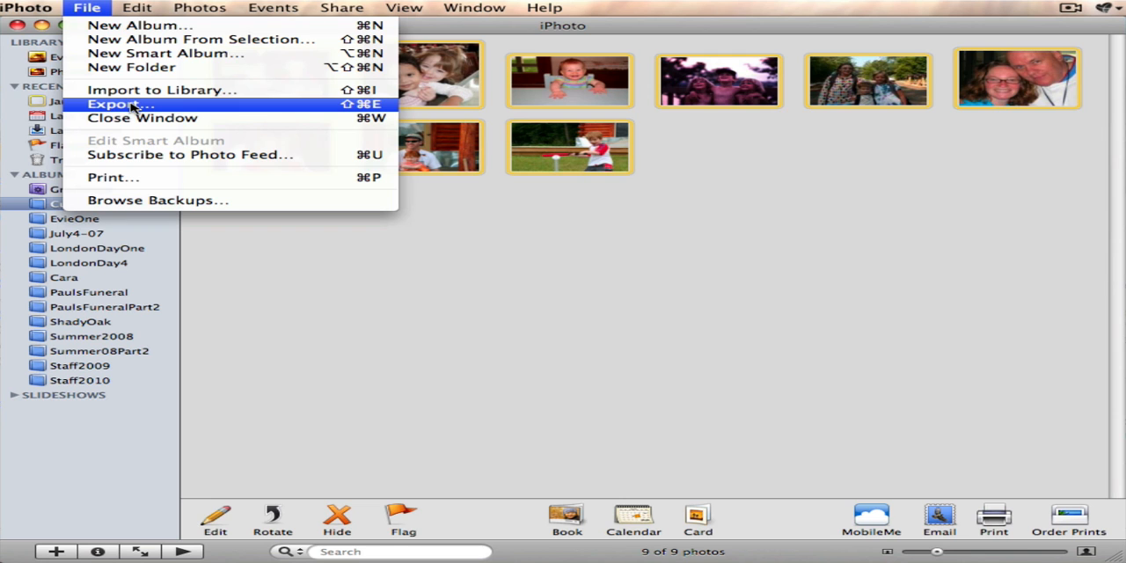
click(114, 104)
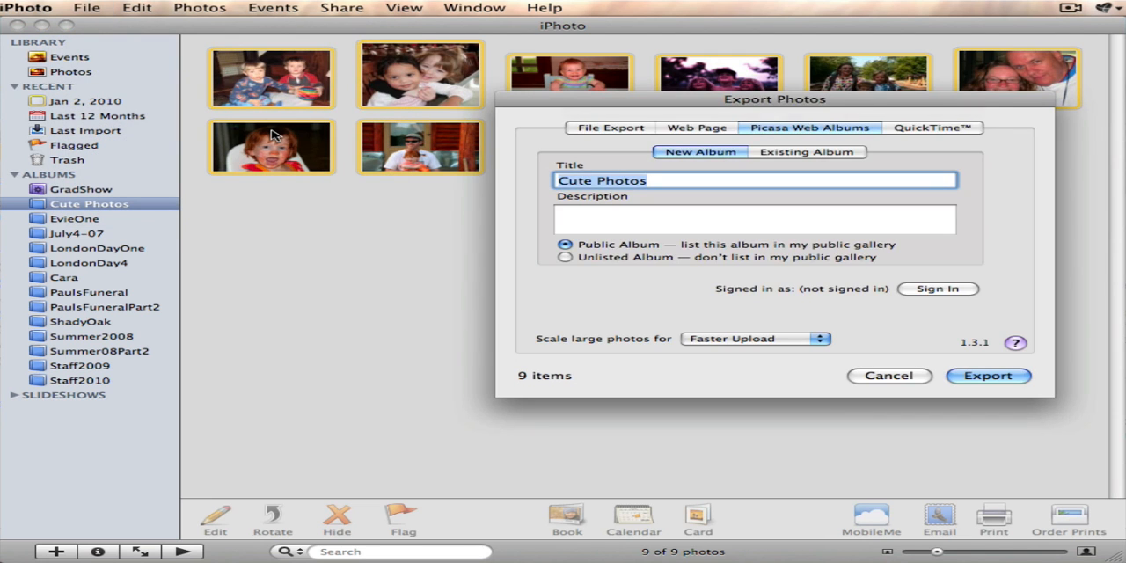
click(938, 288)
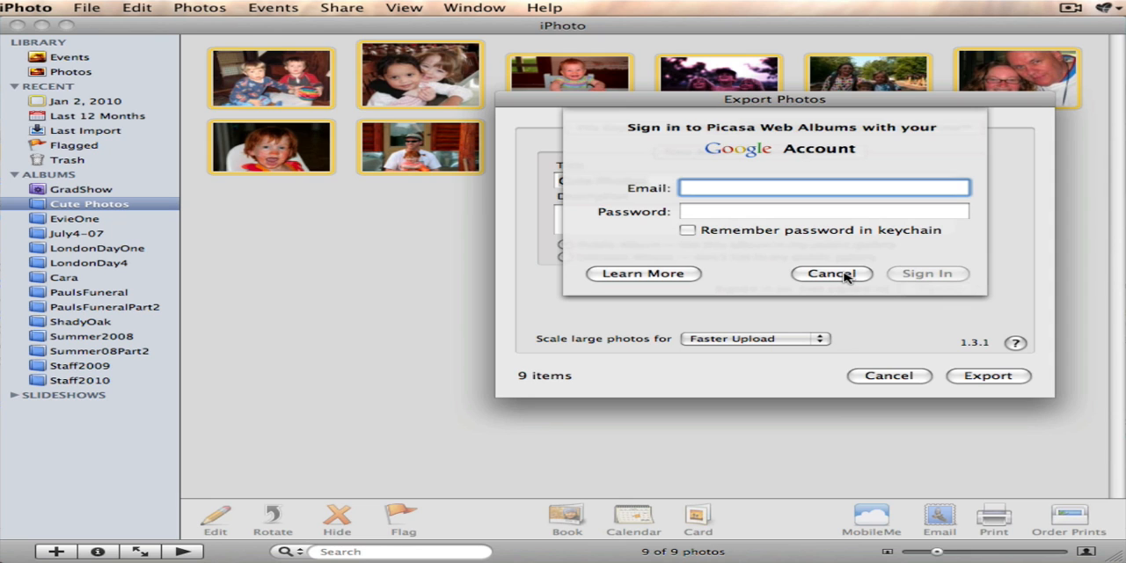
- Dismiss the Google sign-in and switch to File Export with Kind set to JPEG
click(831, 274)
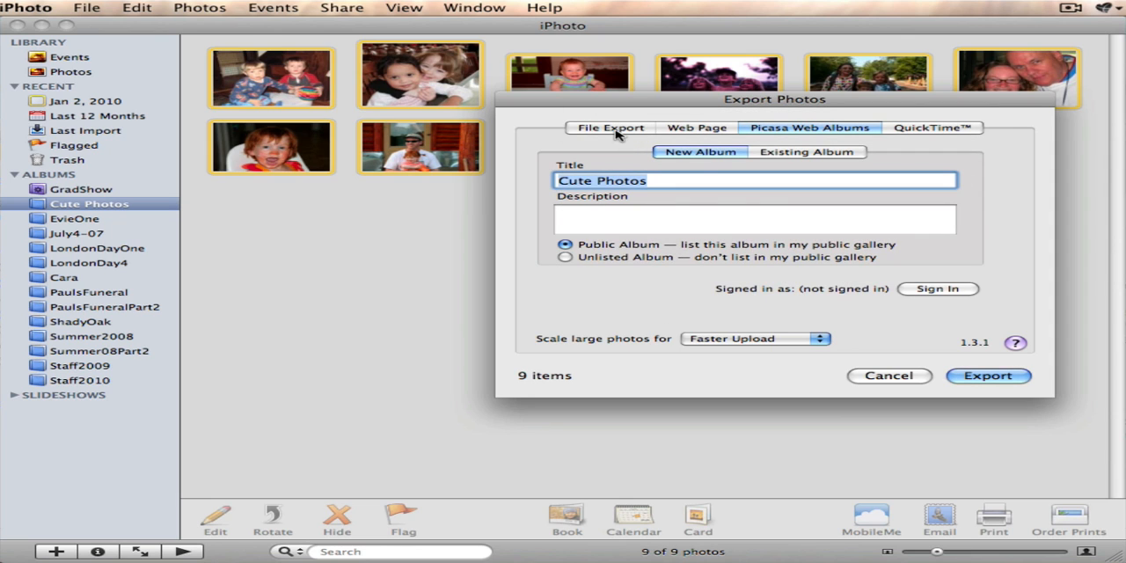
click(611, 128)
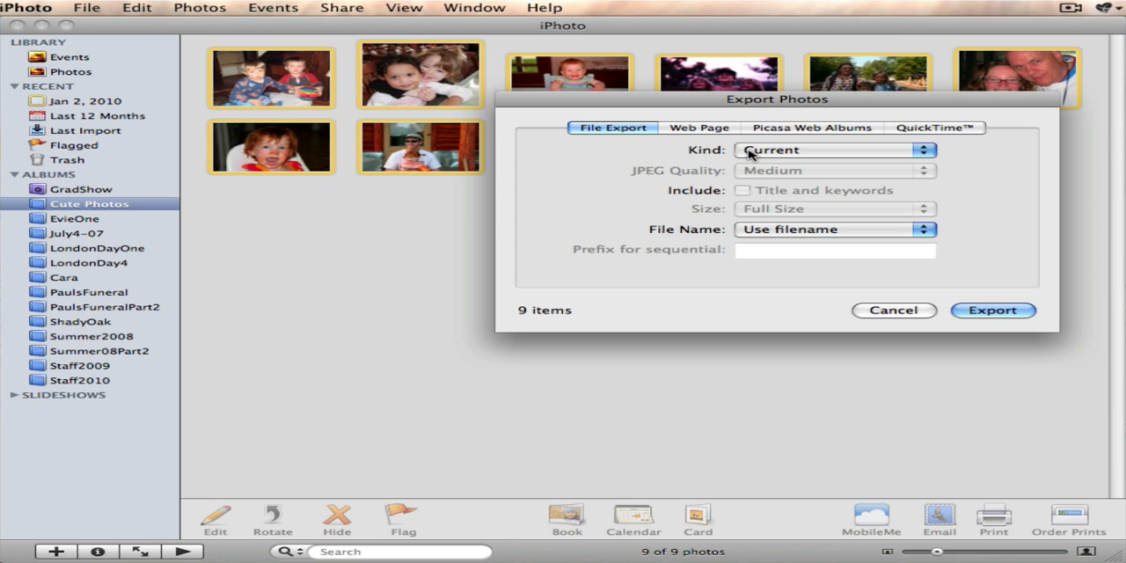
mouse_move(803, 235)
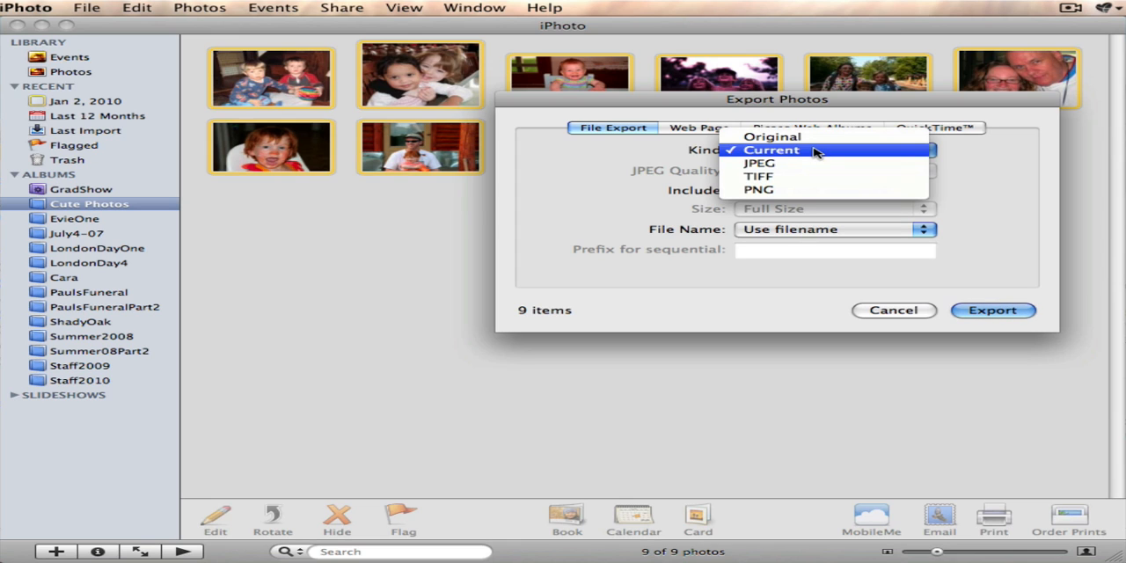
click(758, 163)
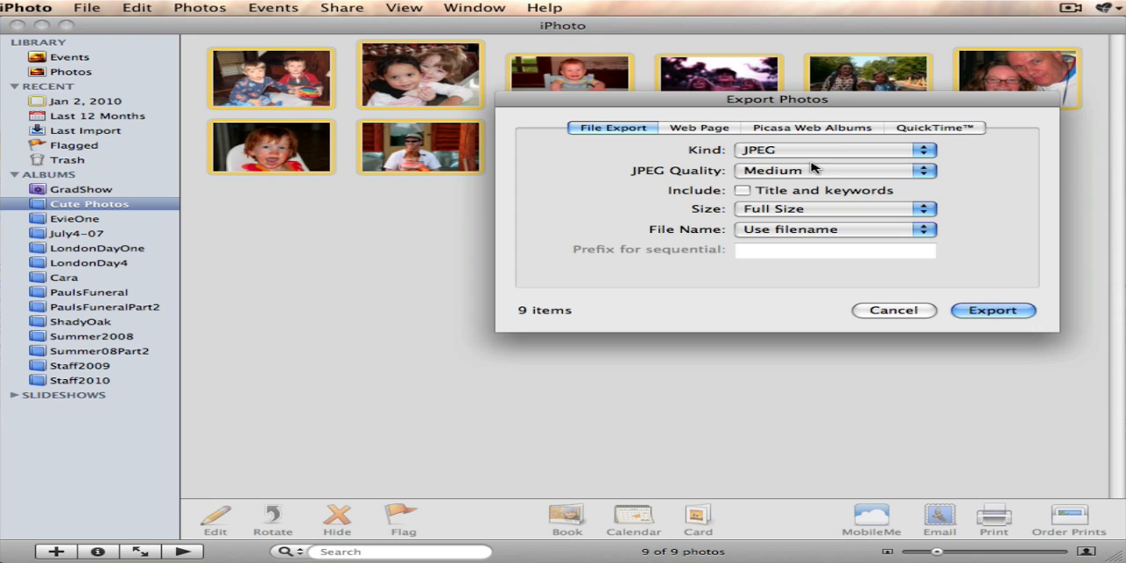
mouse_move(919, 200)
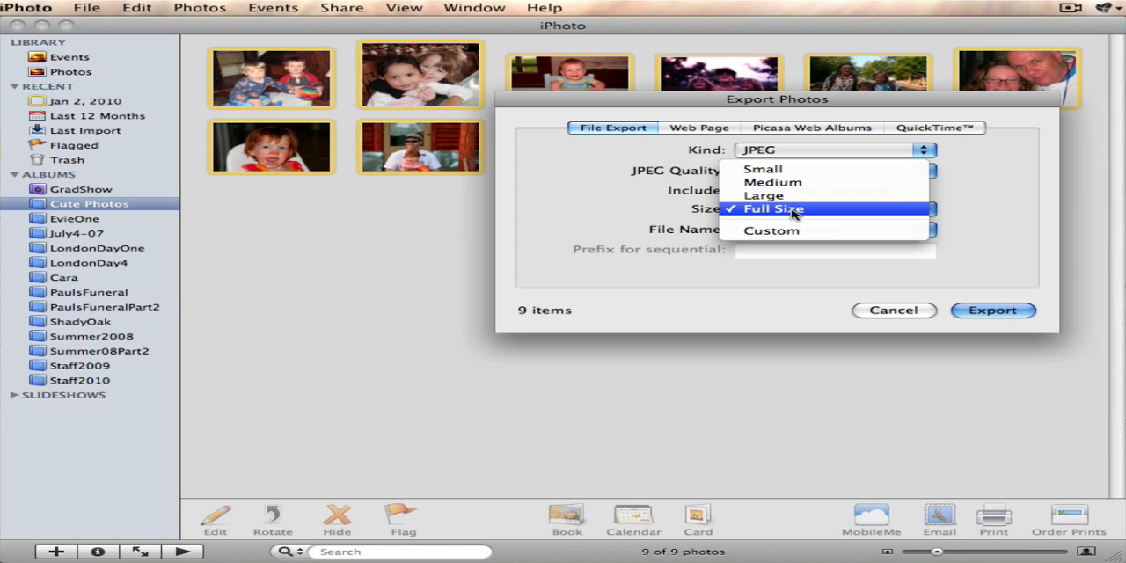
mouse_move(772, 231)
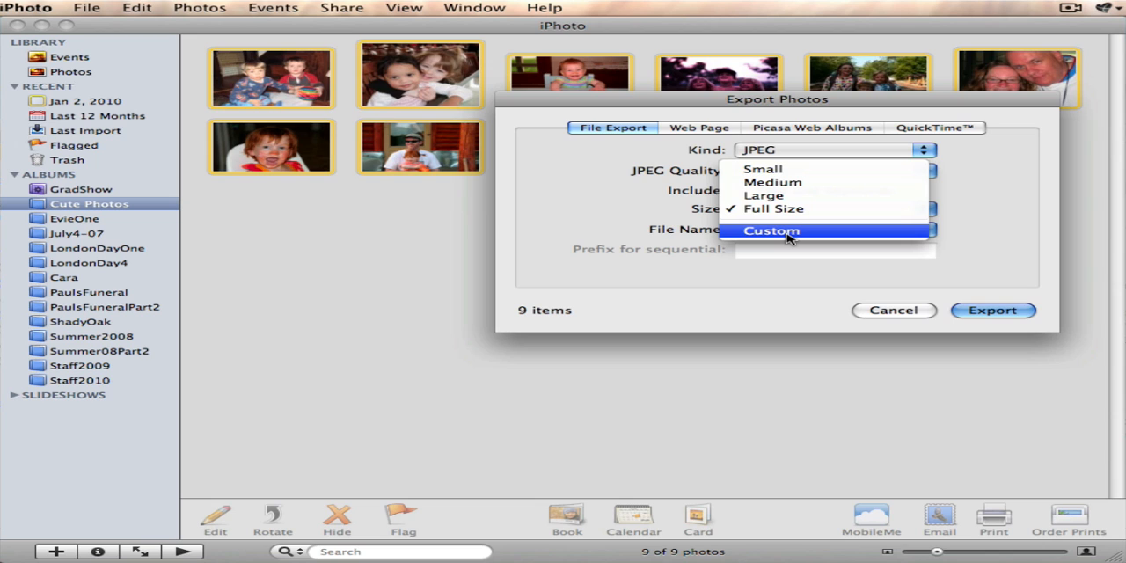
mouse_move(789, 229)
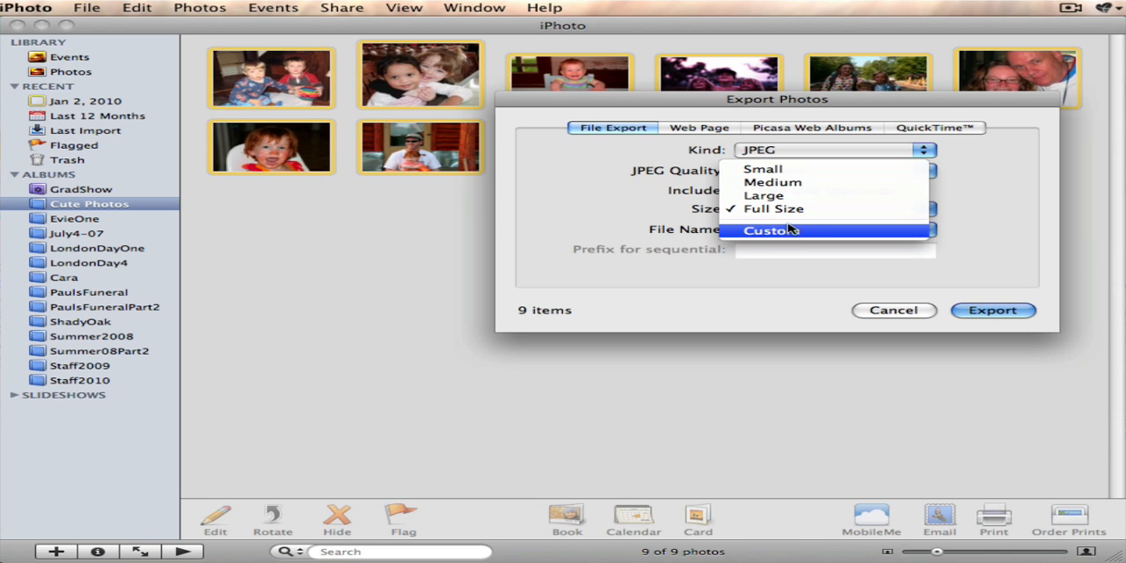
mouse_move(781, 233)
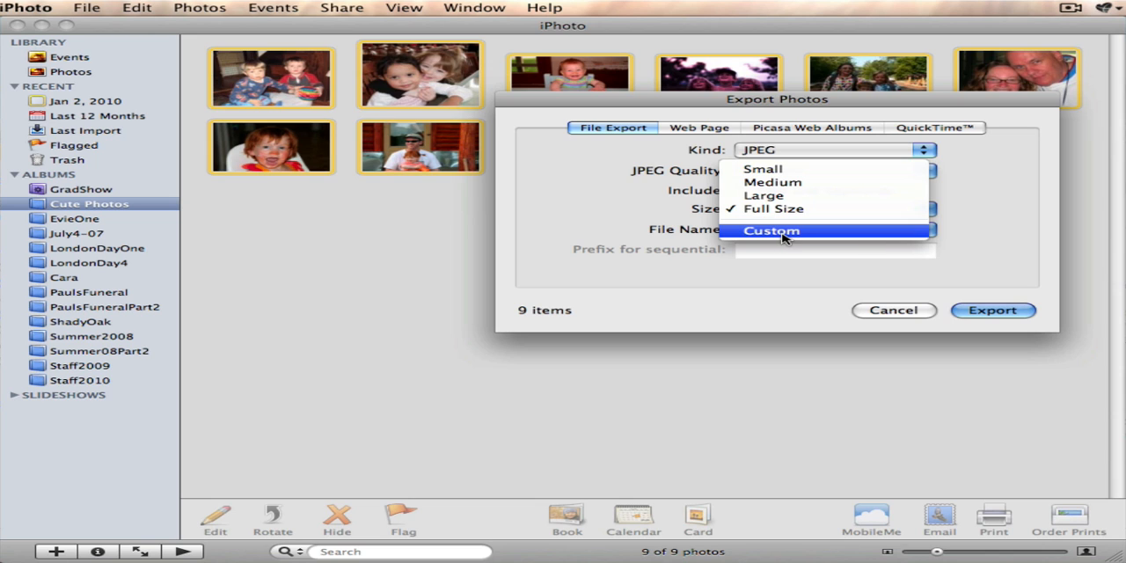
- Set Size to Custom, limited by width to a maximum of 640 pixels
click(771, 231)
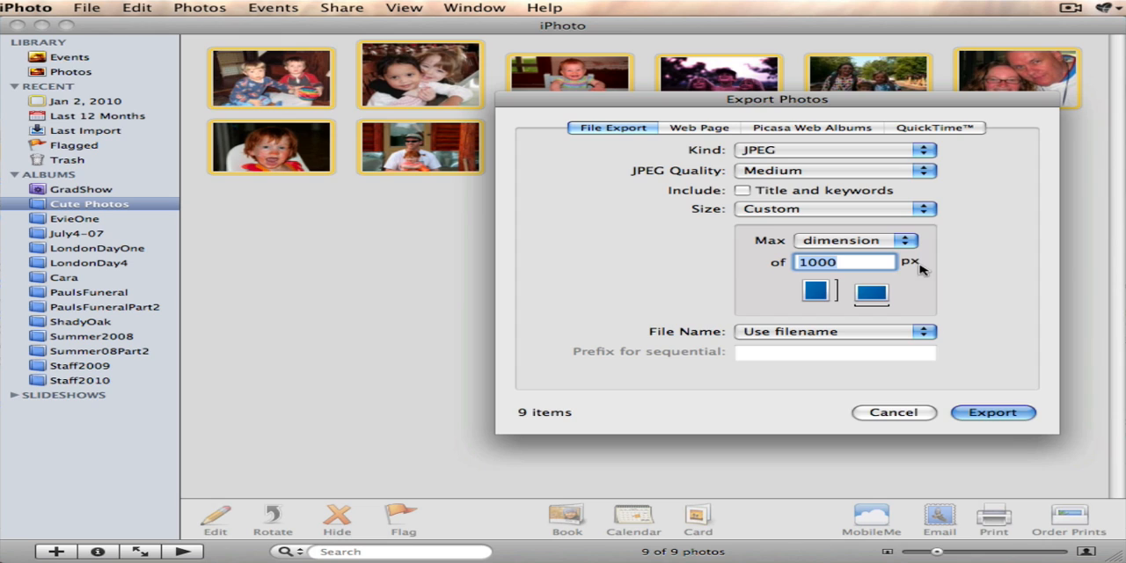
mouse_move(847, 277)
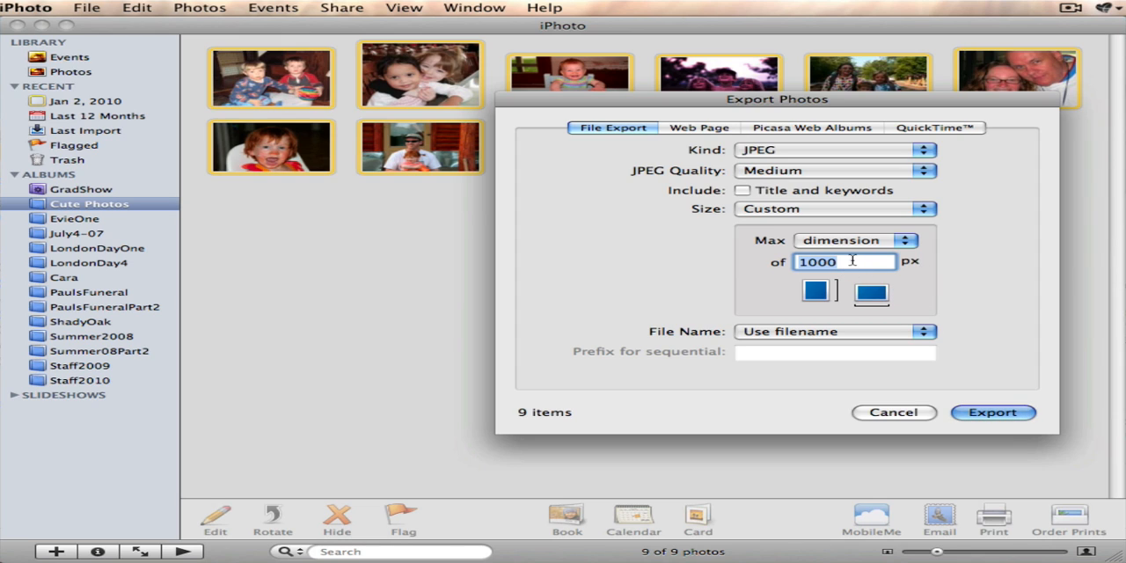
click(880, 240)
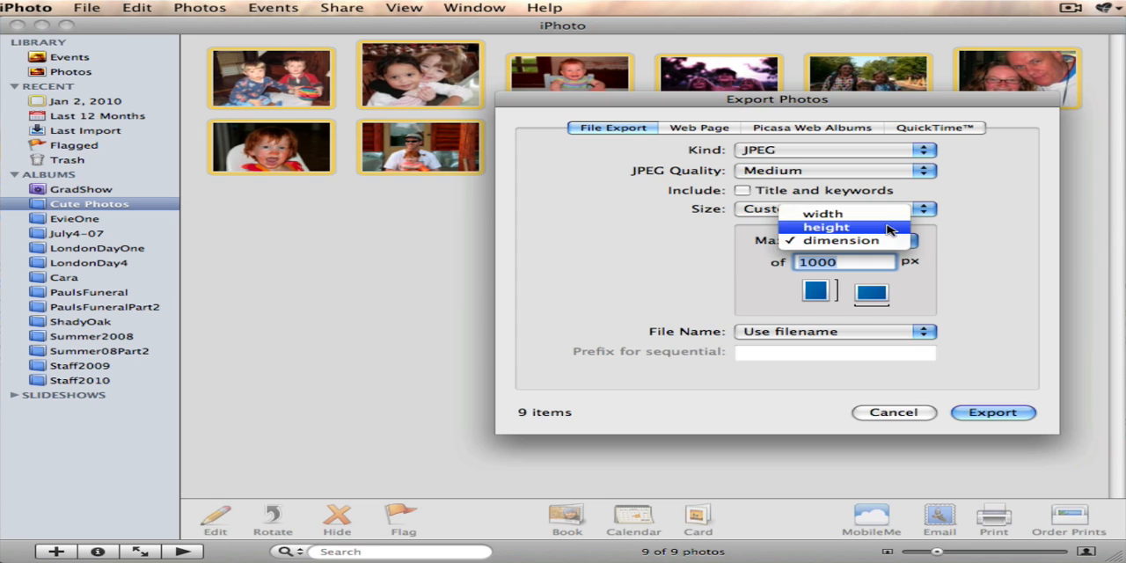
click(820, 213)
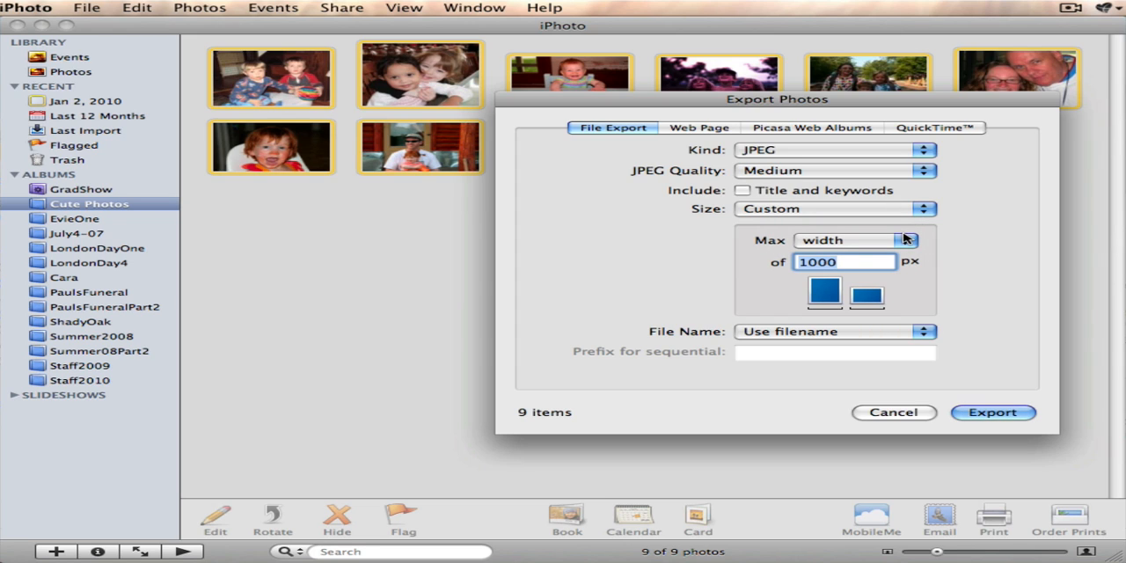
mouse_move(906, 235)
text(6)
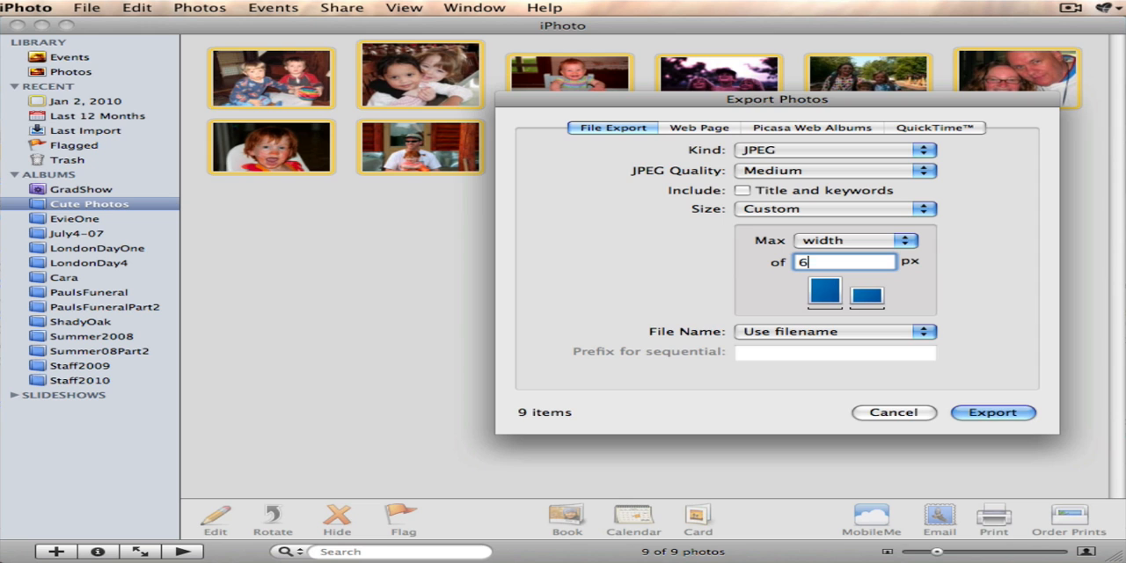
text(40)
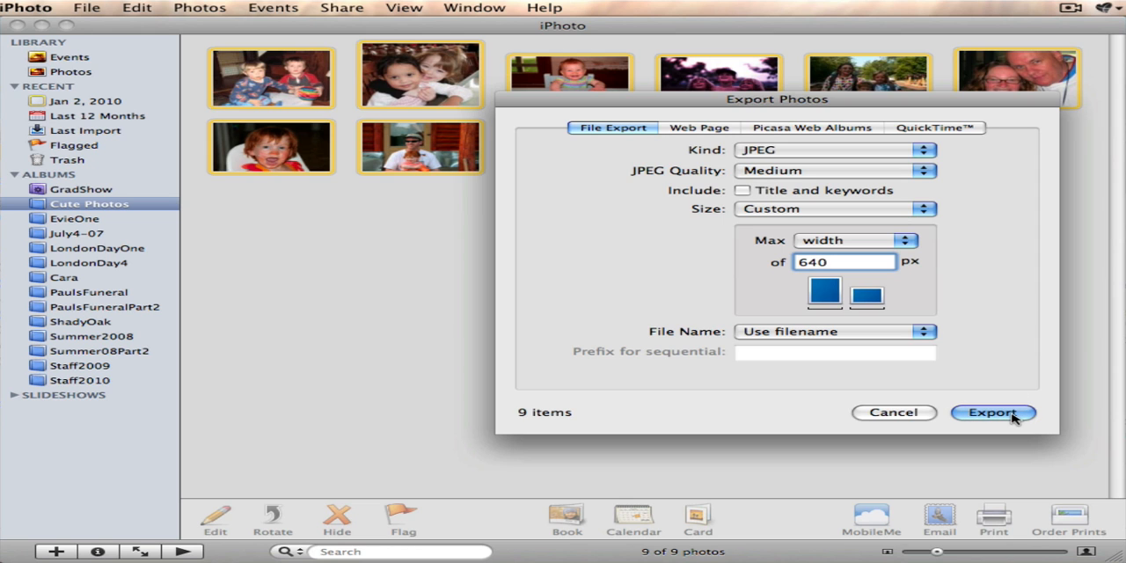
- Start the export and choose the Desktop's photos folder as the destination
click(993, 412)
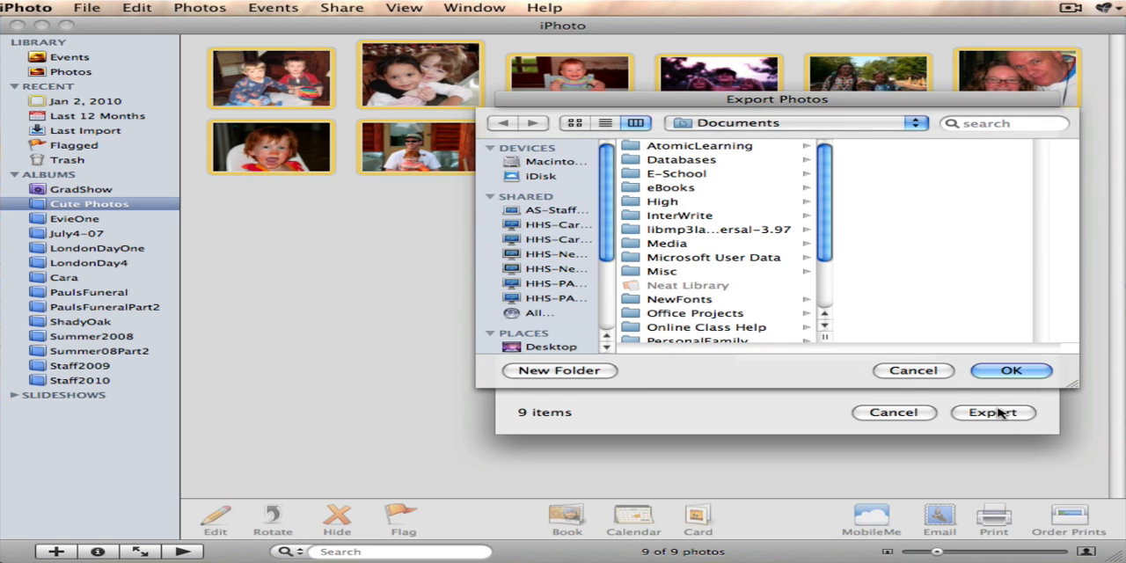
mouse_move(550, 347)
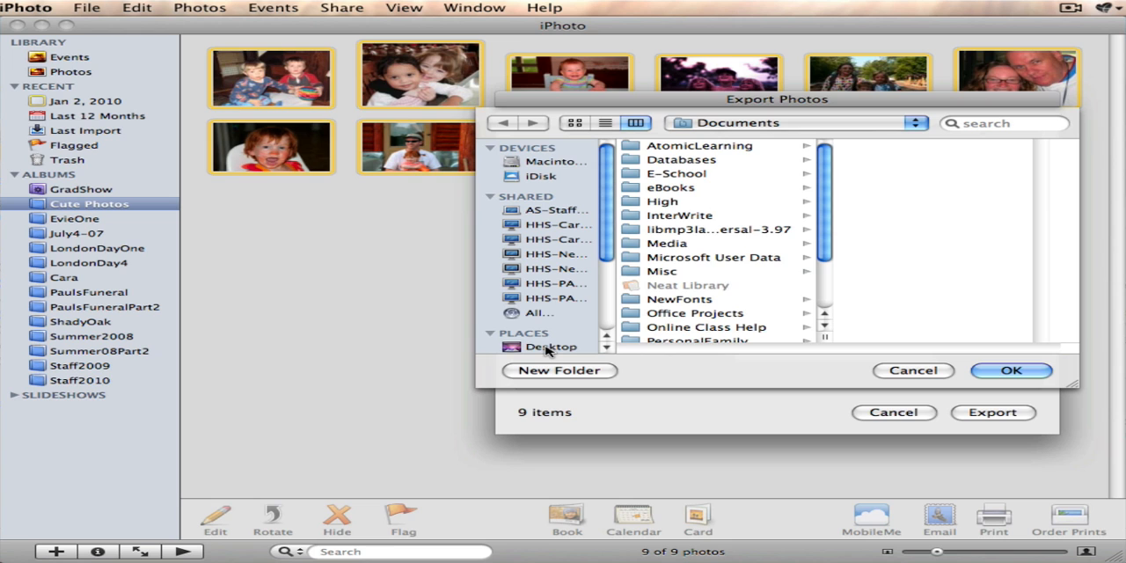
click(552, 346)
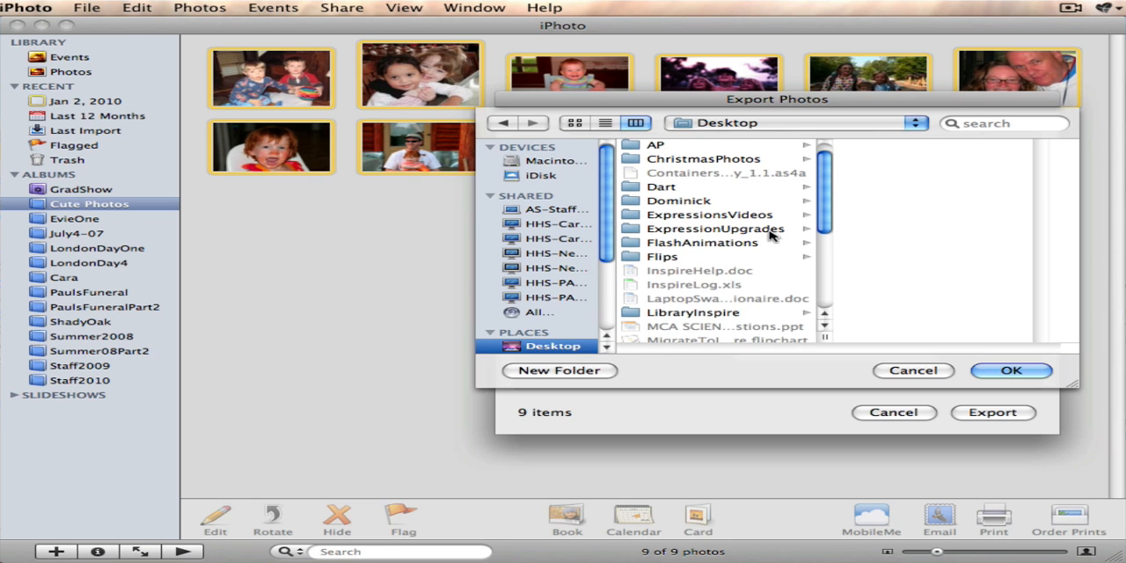
scroll(down, 3)
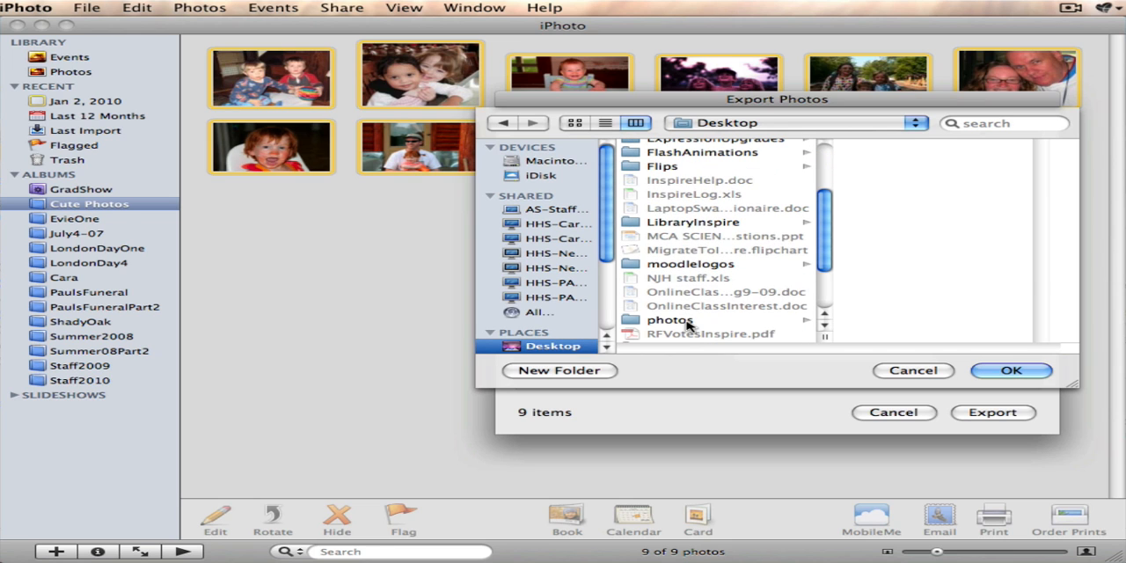
click(670, 319)
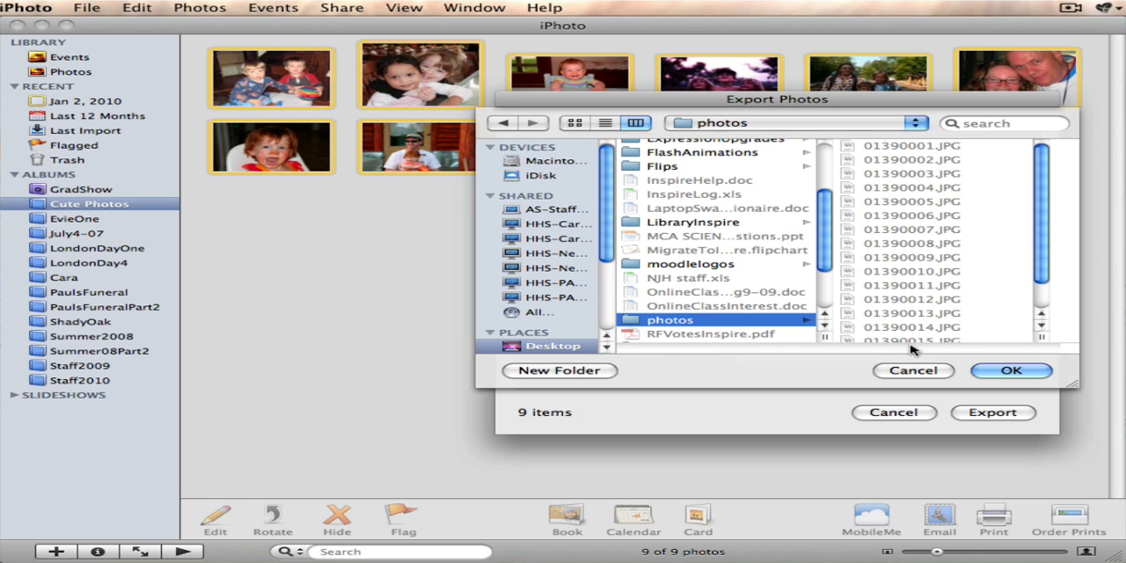
mouse_move(991, 396)
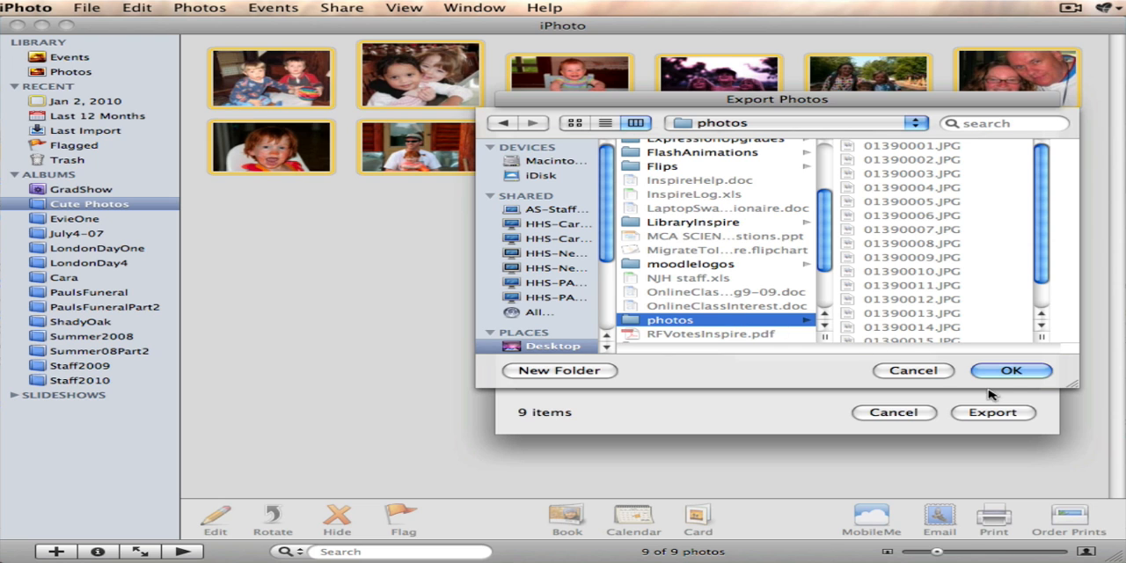
click(1011, 370)
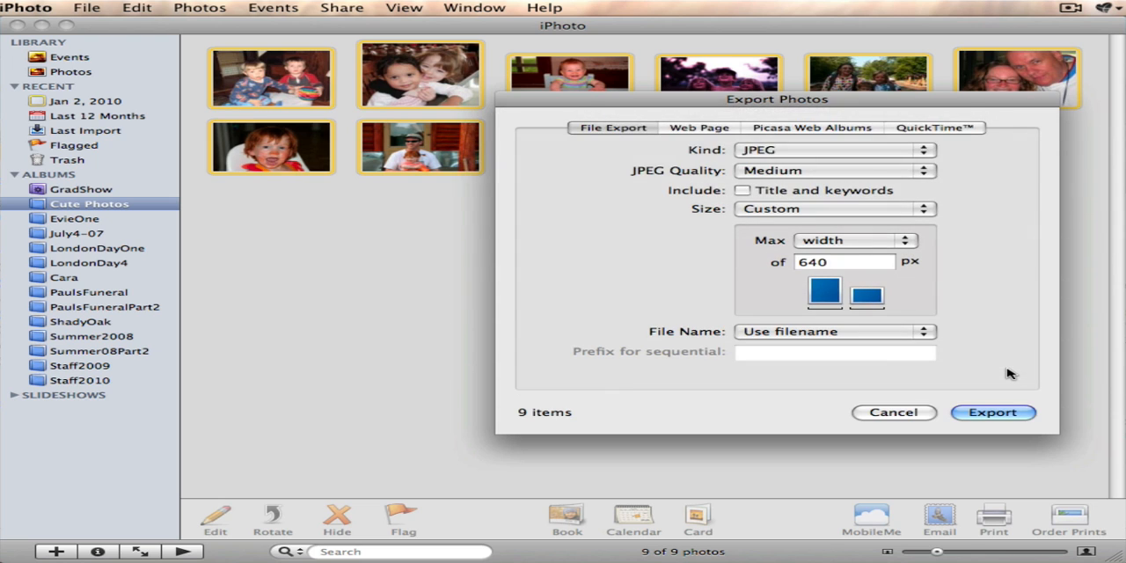
- Complete the export, closing the dialog and returning to the Cute Photos album
click(993, 412)
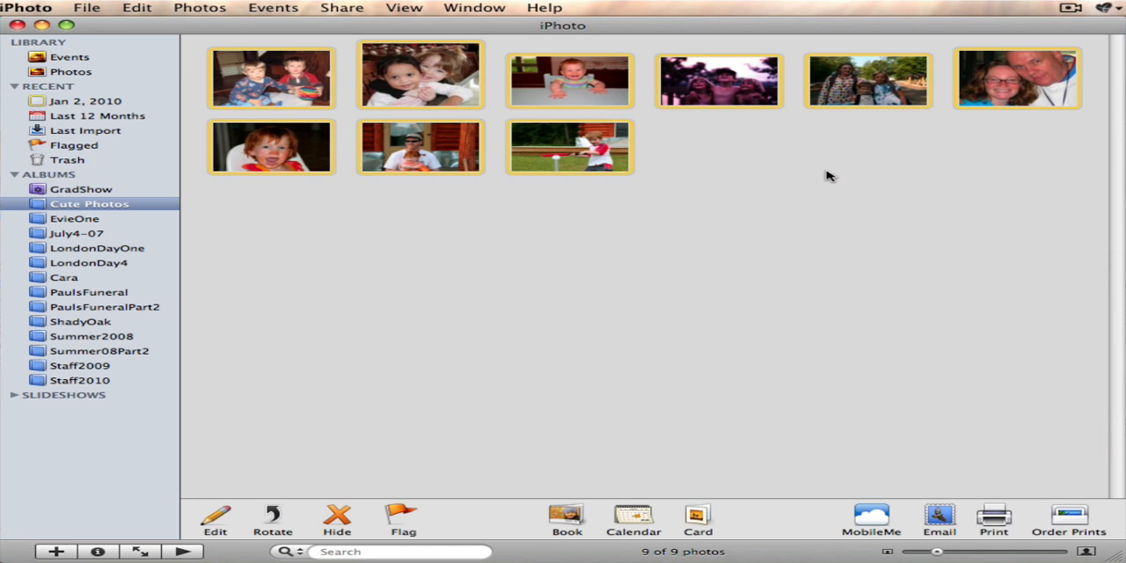
mouse_move(370, 180)
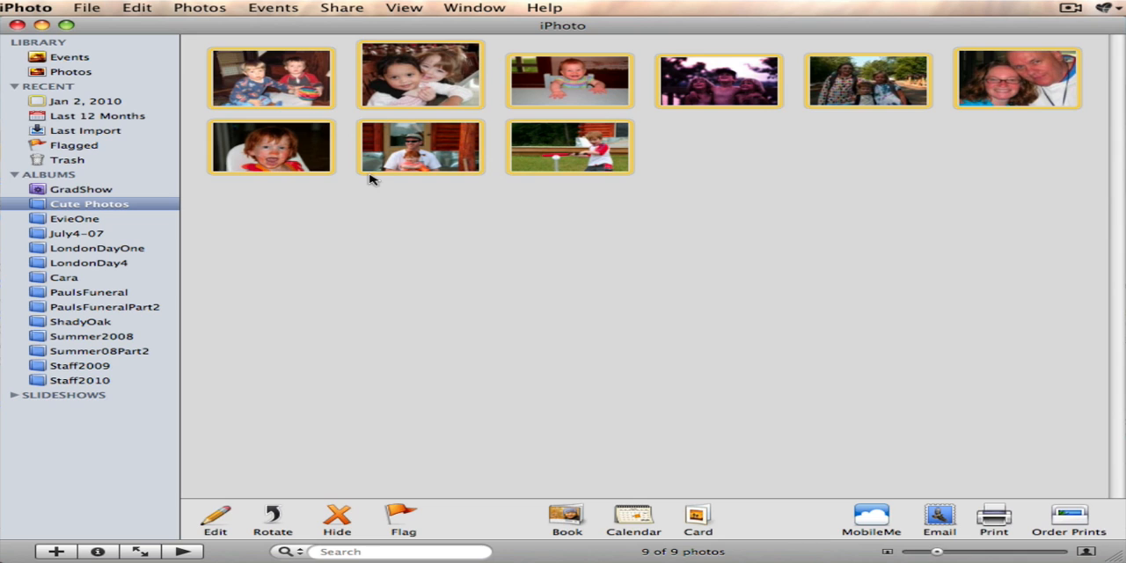
mouse_move(580, 204)
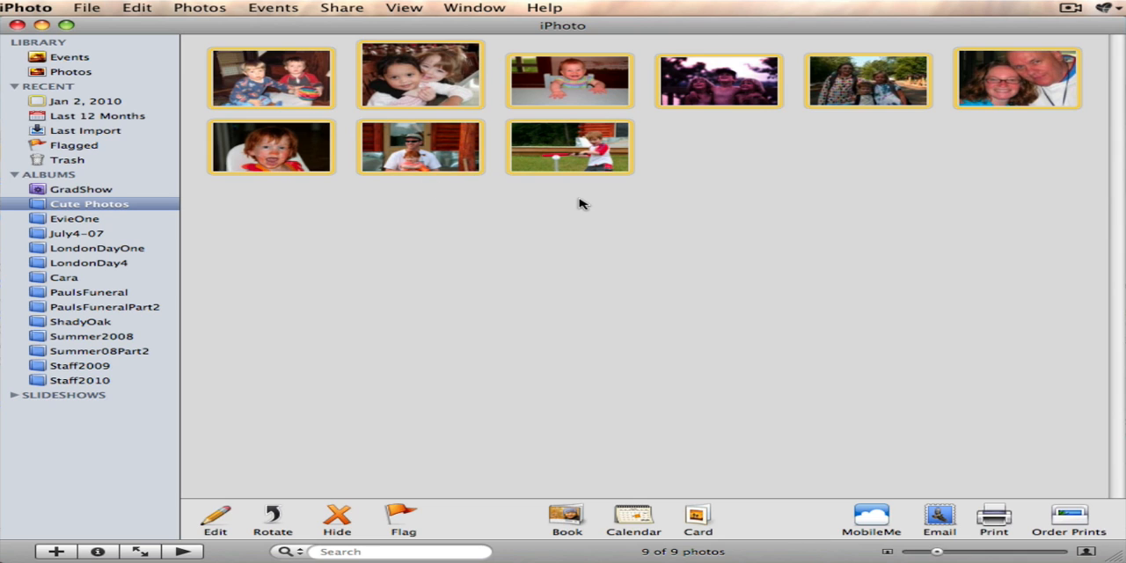